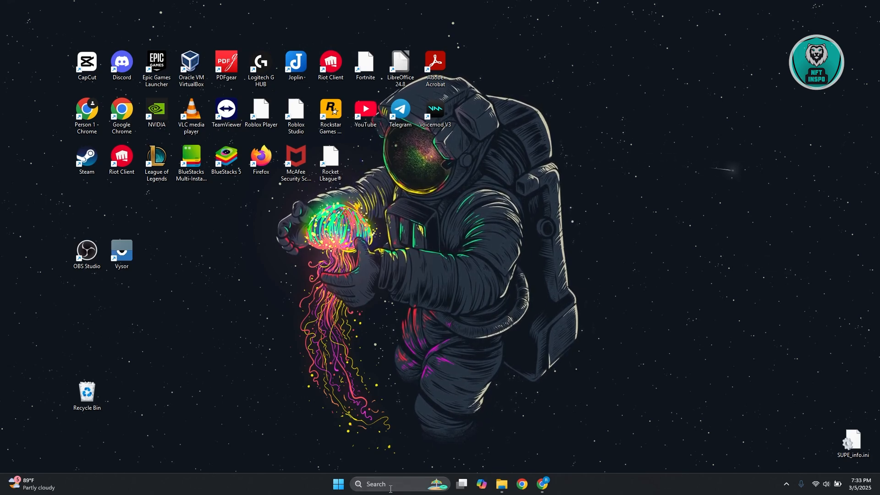
# Search the taskbar for Settings to reach Privacy & security > General.
pyautogui.write('p')
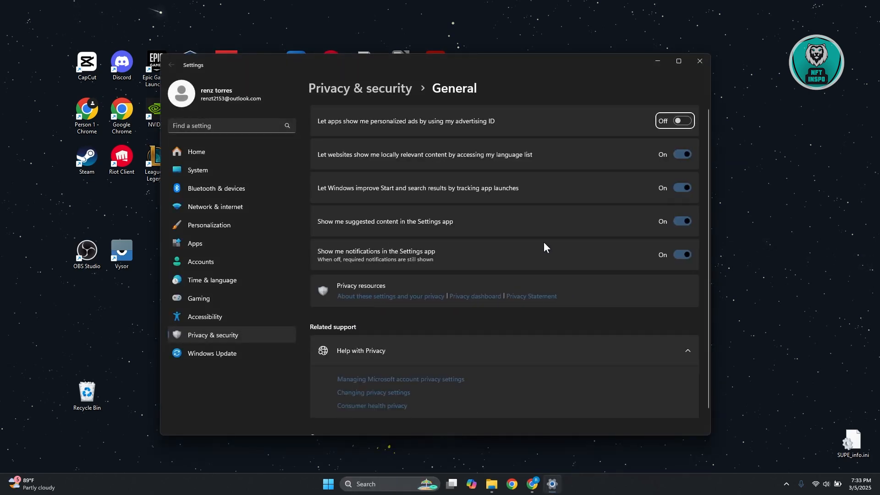
pyautogui.moveTo(317, 109)
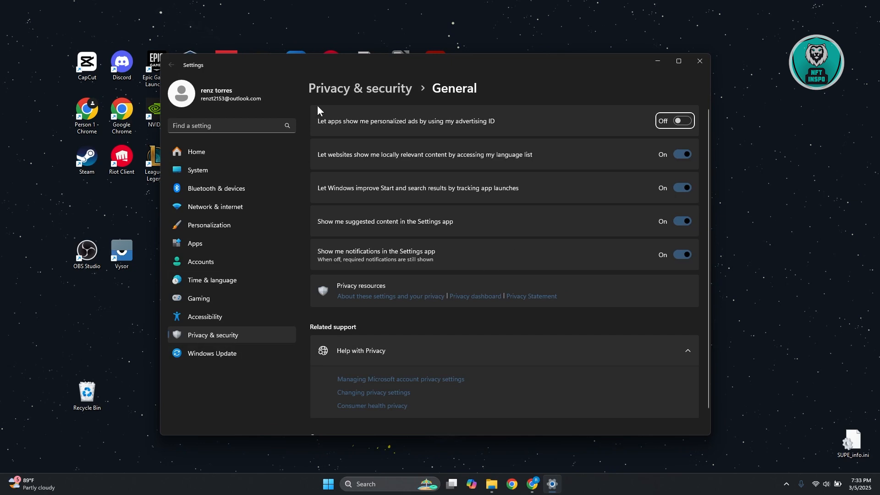
# Return to the Privacy & security overview and open the Microphone app permissions.
pyautogui.click(171, 64)
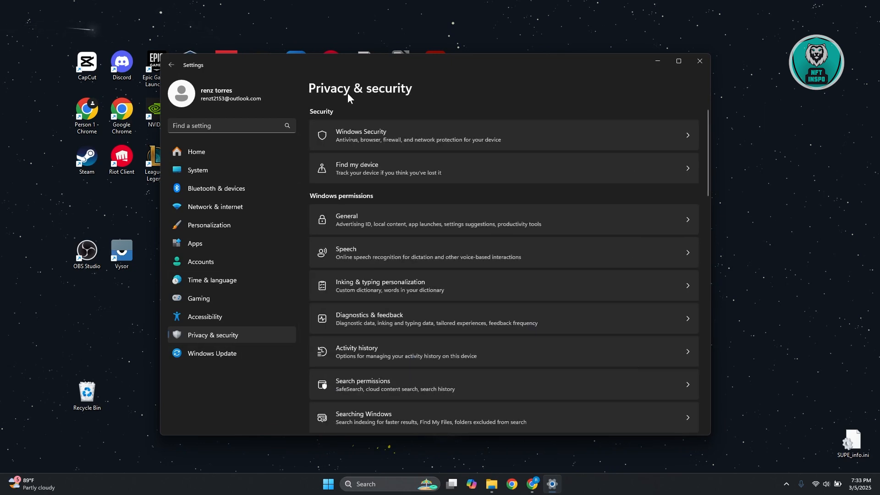
pyautogui.moveTo(414, 172)
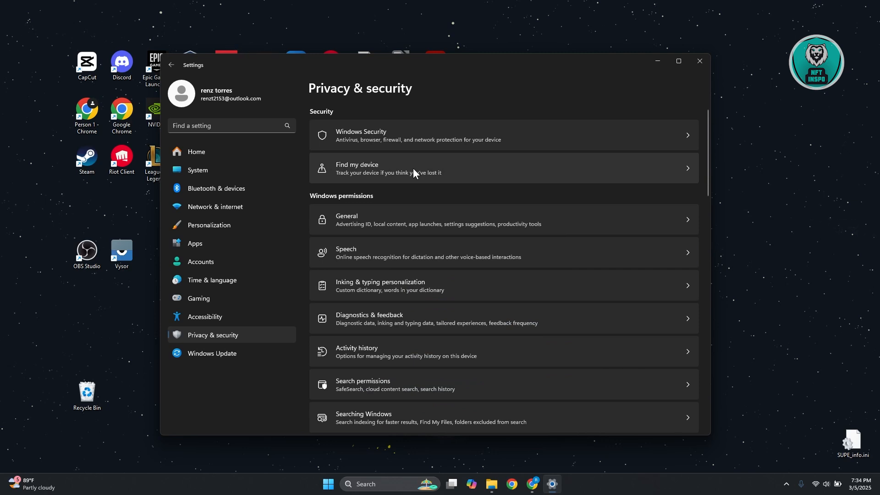
pyautogui.scroll(-3)
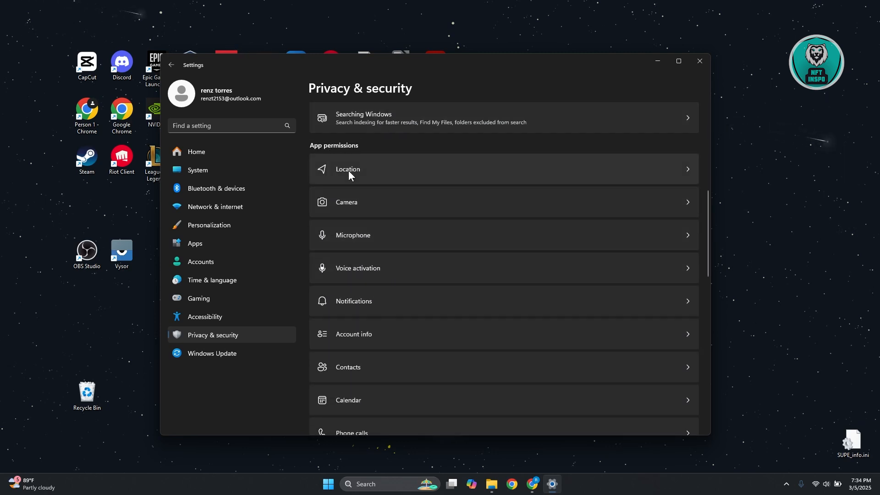
pyautogui.click(352, 234)
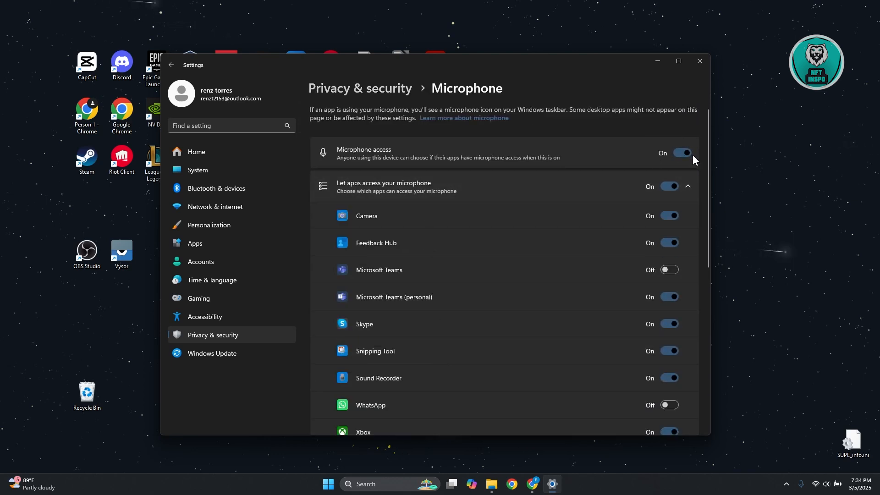
pyautogui.moveTo(695, 161)
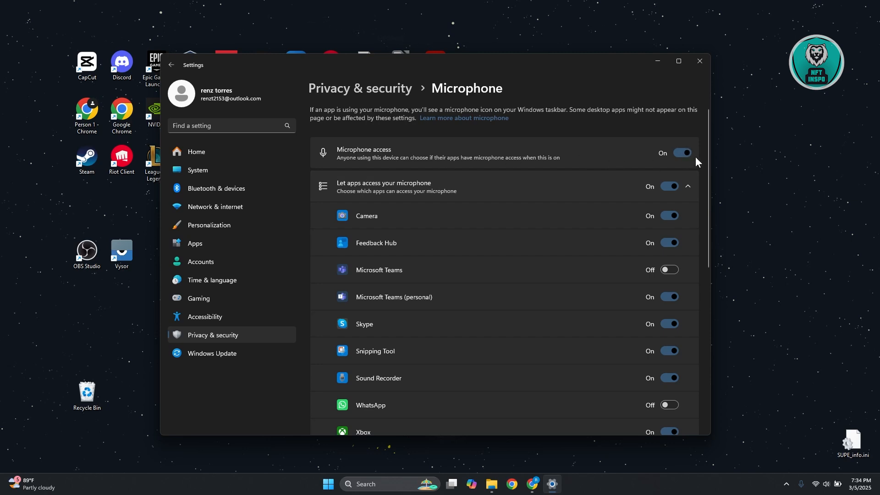
pyautogui.moveTo(693, 159)
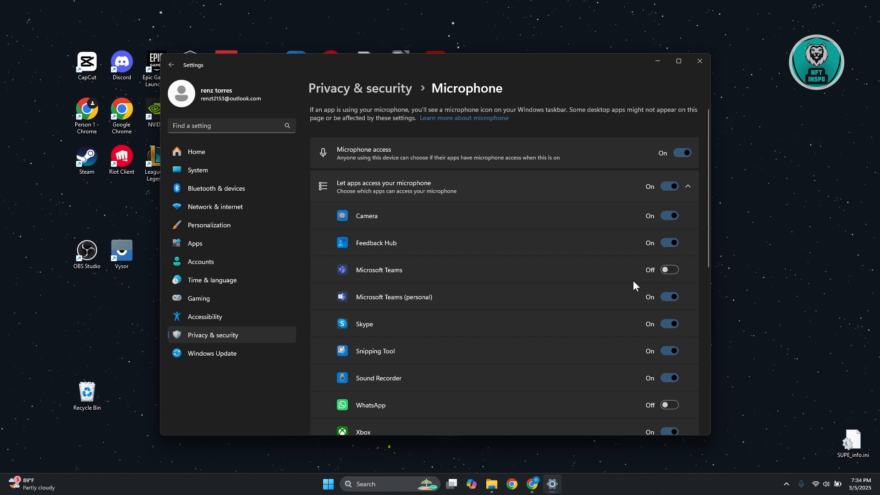
pyautogui.scroll(-3)
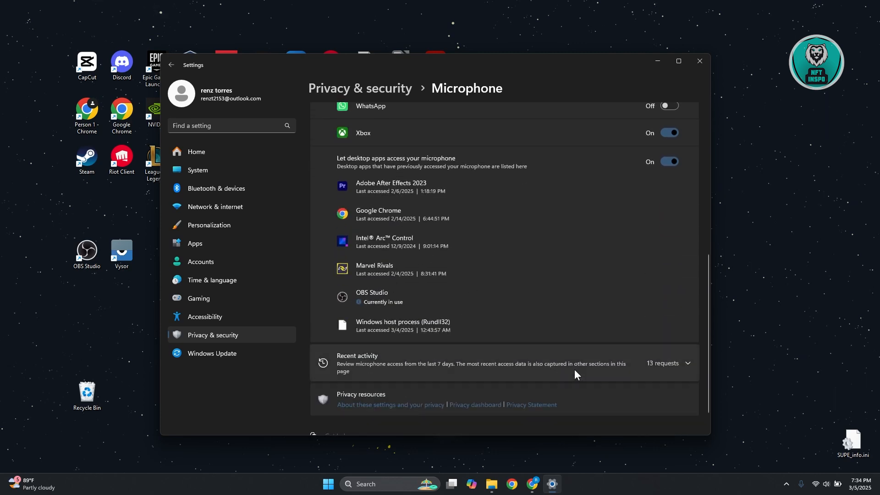
pyautogui.scroll(-3)
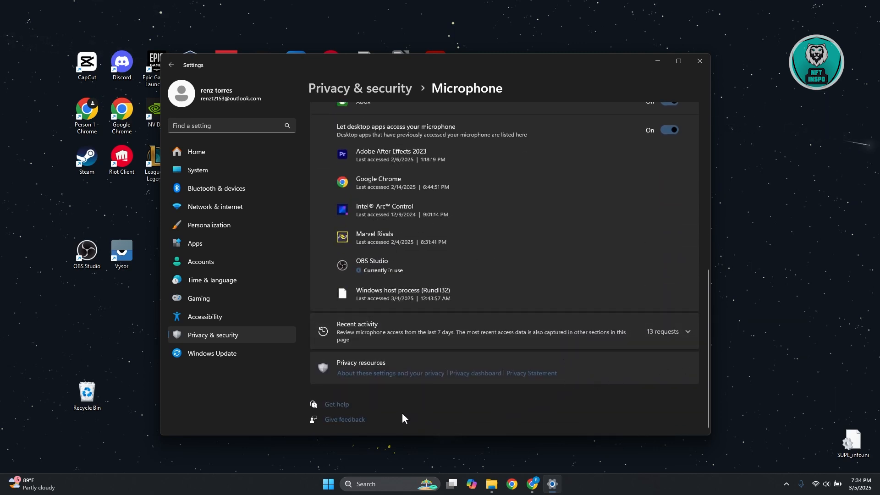
pyautogui.moveTo(86, 159)
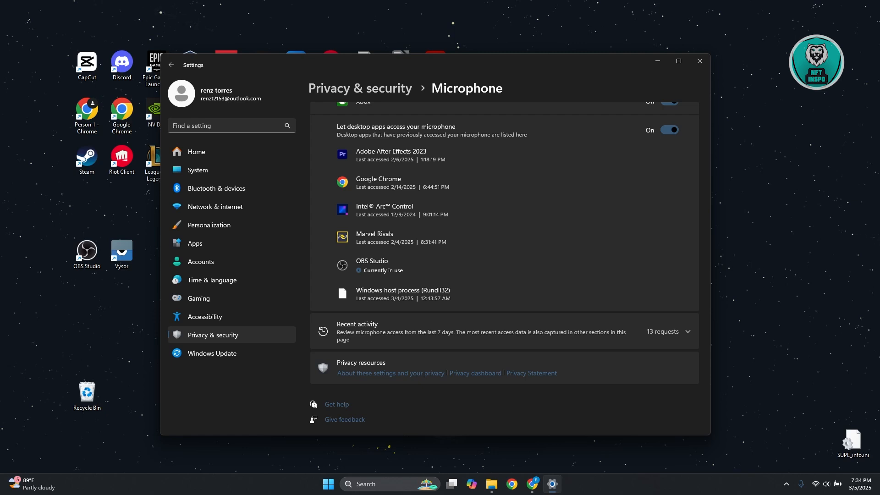
pyautogui.scroll(3)
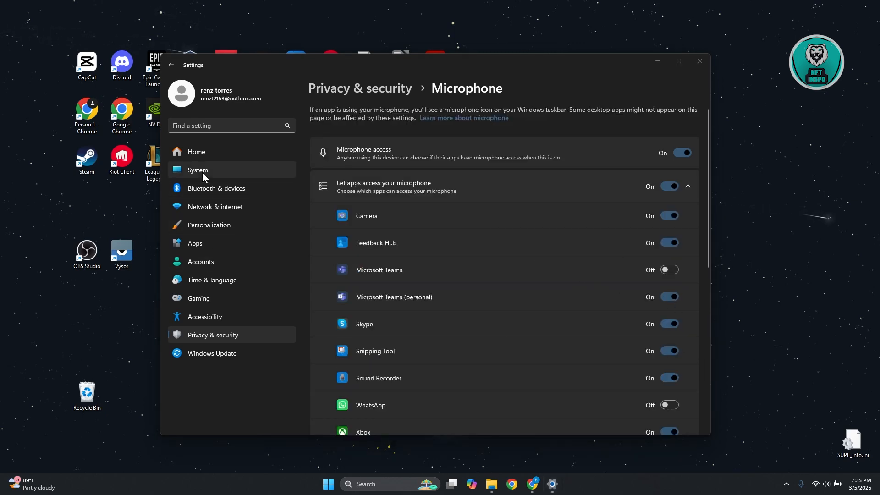
# Go to System > Sound and scroll to the Input device list.
pyautogui.click(198, 170)
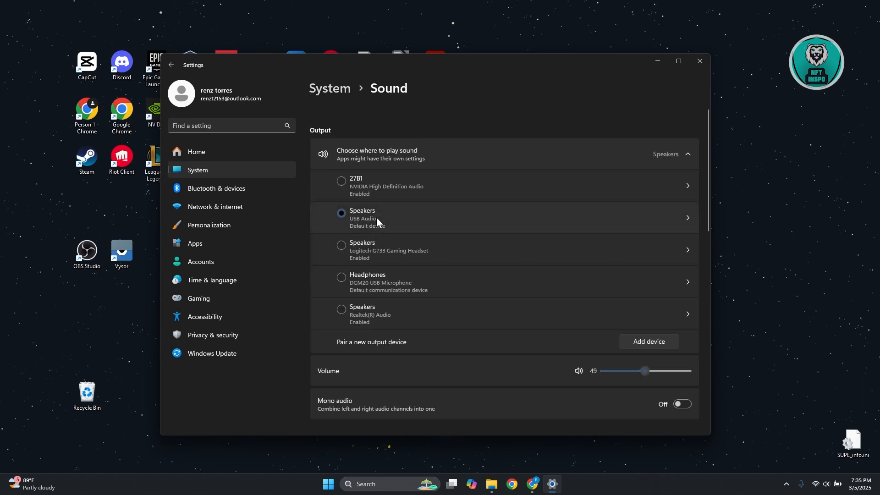
pyautogui.scroll(-3)
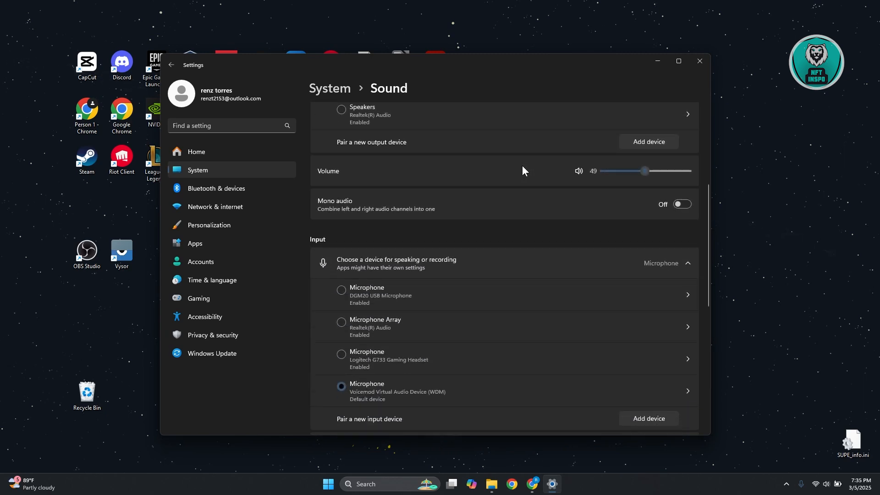
pyautogui.scroll(-3)
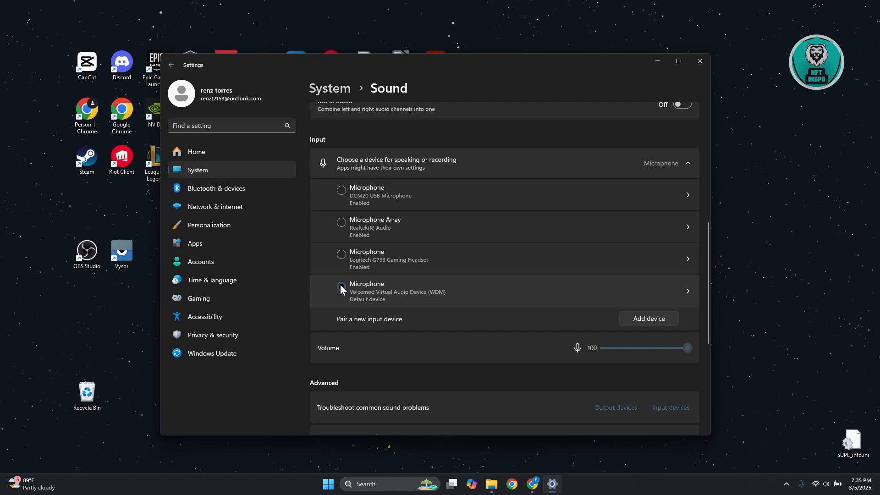
# Select Microphone (Voicemod Virtual Audio Device) as the input, unmuted at volume 100.
pyautogui.click(341, 287)
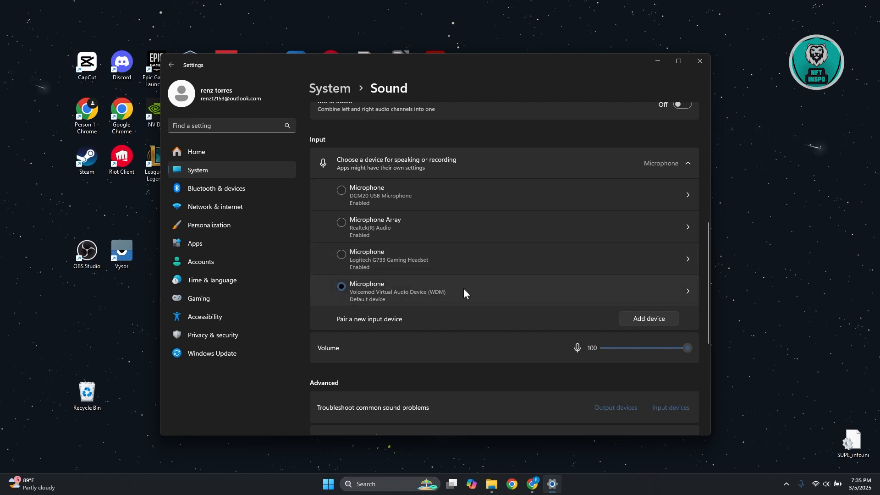
pyautogui.moveTo(586, 360)
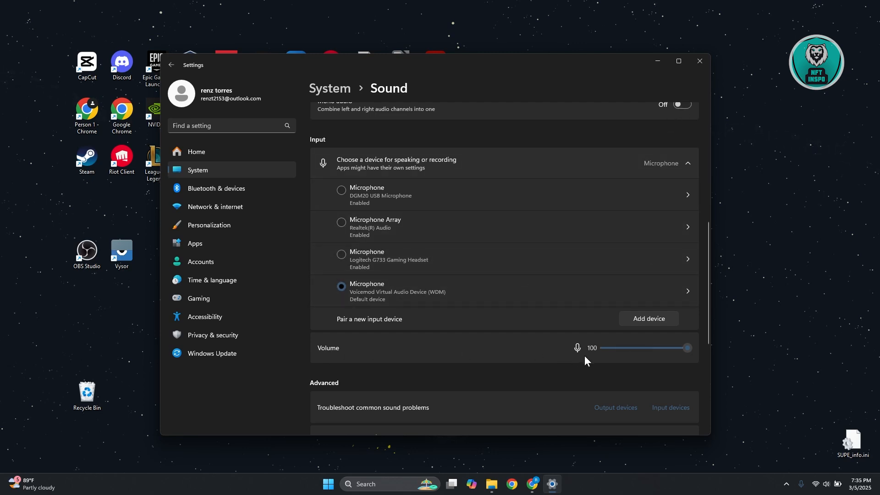
pyautogui.moveTo(577, 348)
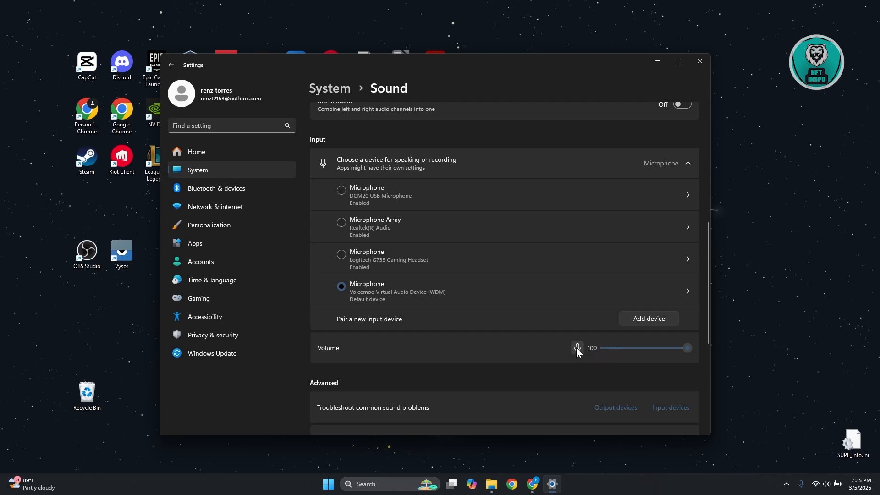
pyautogui.moveTo(565, 353)
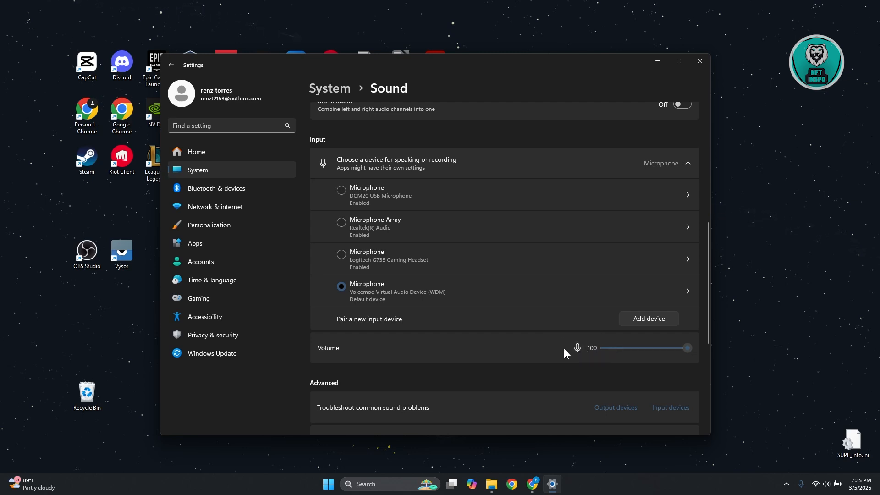